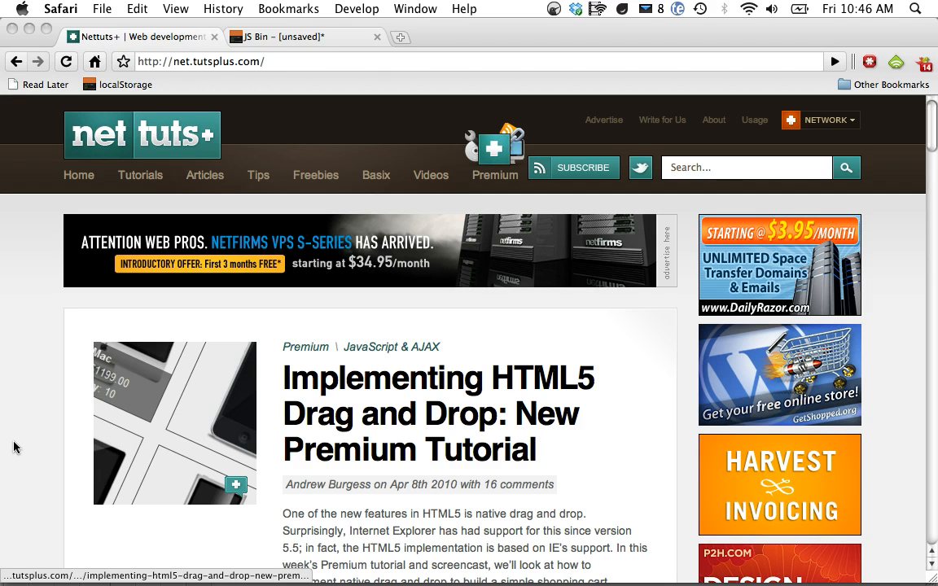
# Switch from the Nettuts article to the JS Bin editor in Safari
pyautogui.click(306, 36)
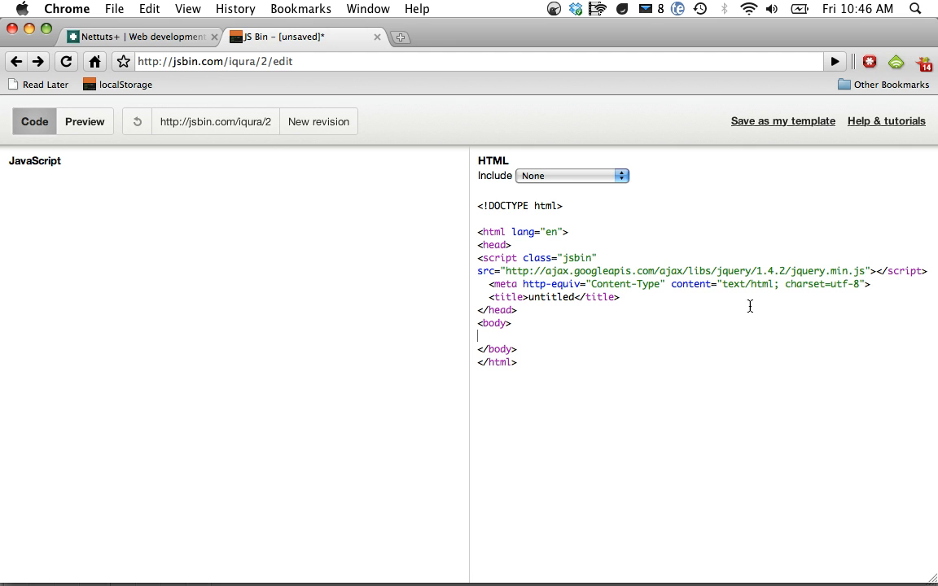
# Write a header with h1 'My Simple To-Do List' and a section holding a ul with one 'Sample' li
pyautogui.write('<header>')
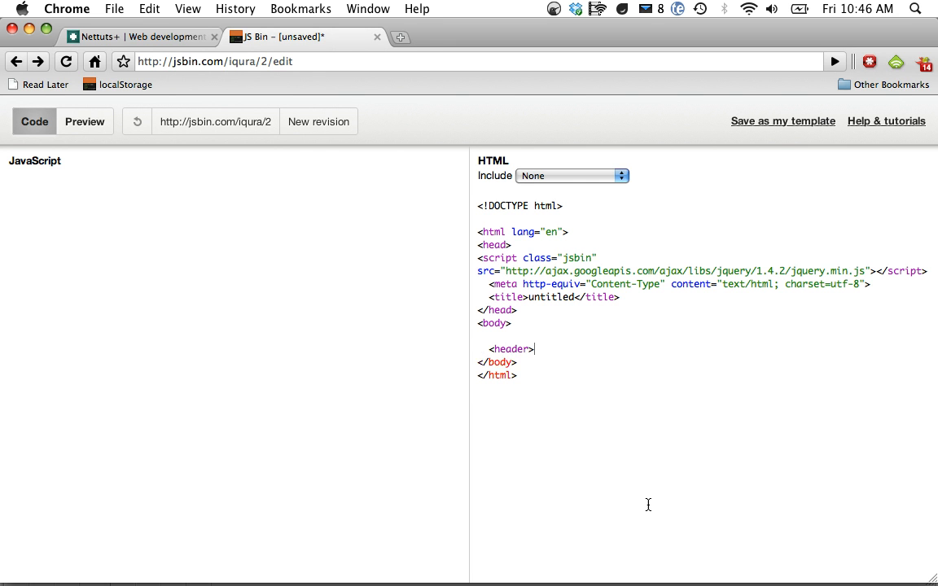
pyautogui.write('<h1> My Sim')
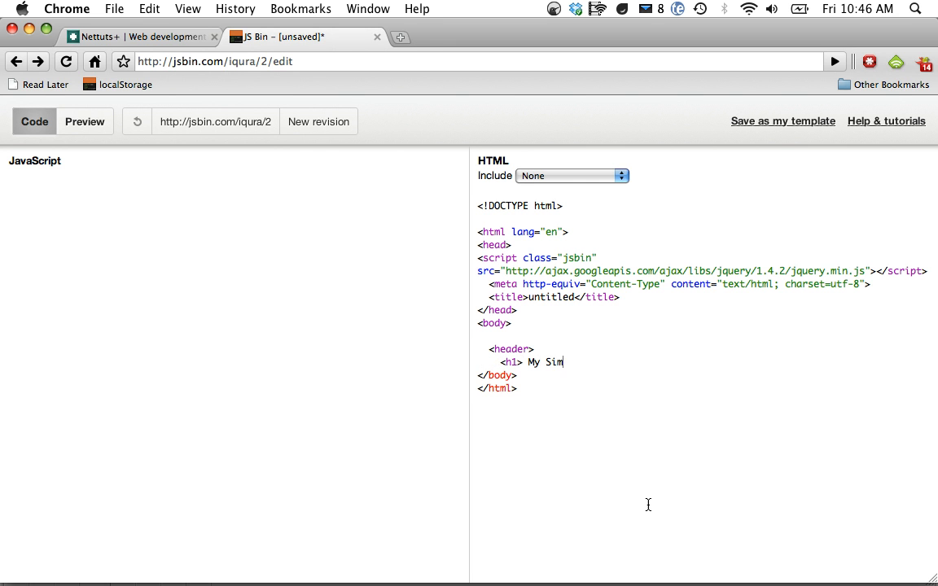
pyautogui.write('ple To-Do List </h1>')
pyautogui.write('</s')
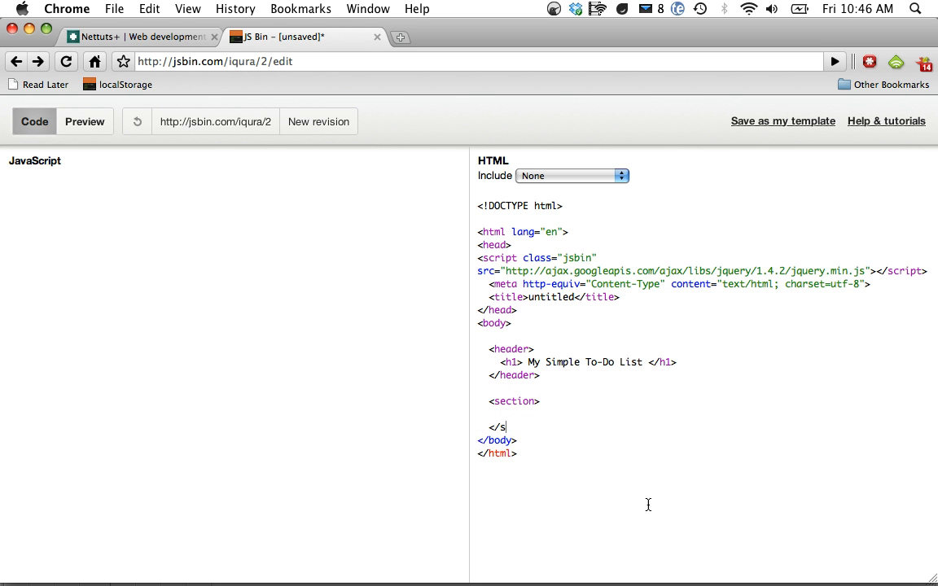
pyautogui.write('ection>')
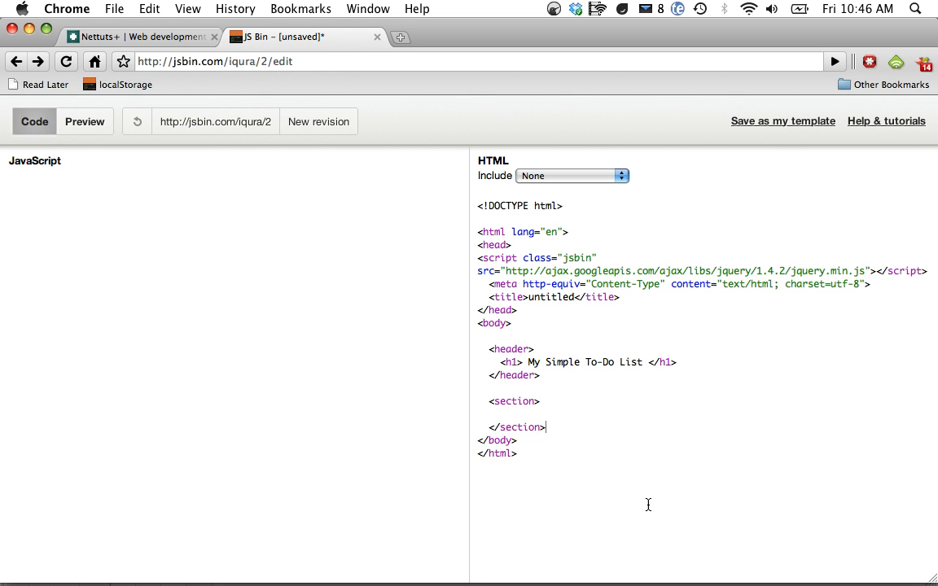
pyautogui.write('<ul>')
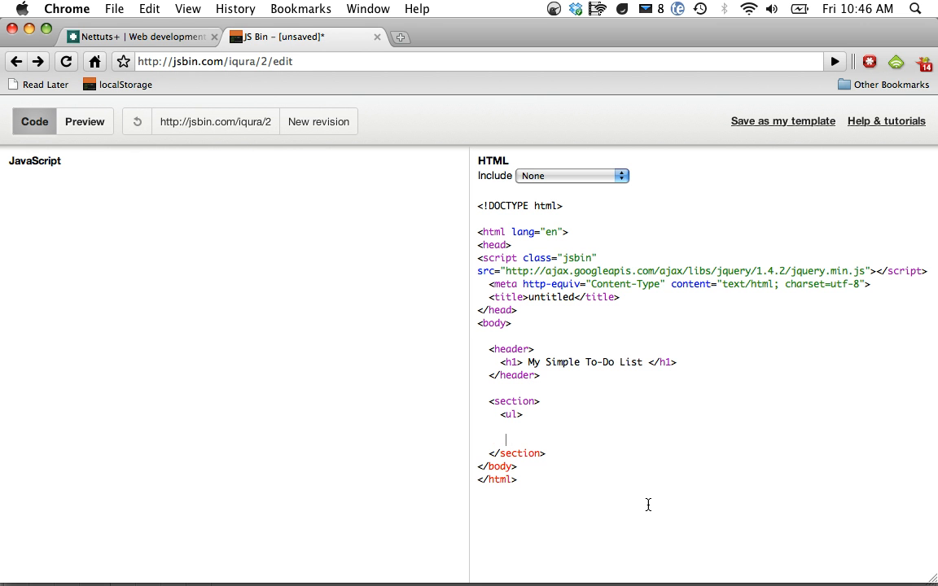
pyautogui.write('<li')
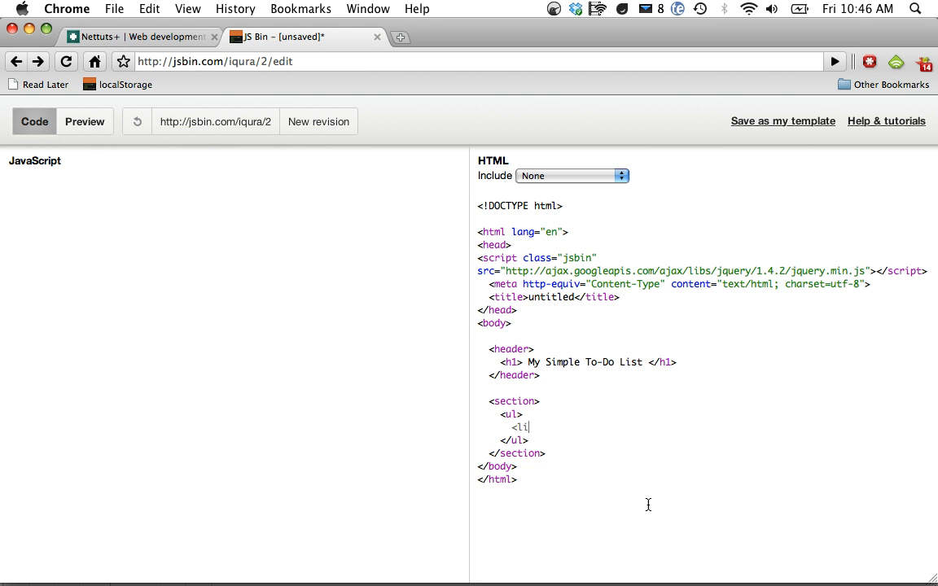
pyautogui.write('sample</li>')
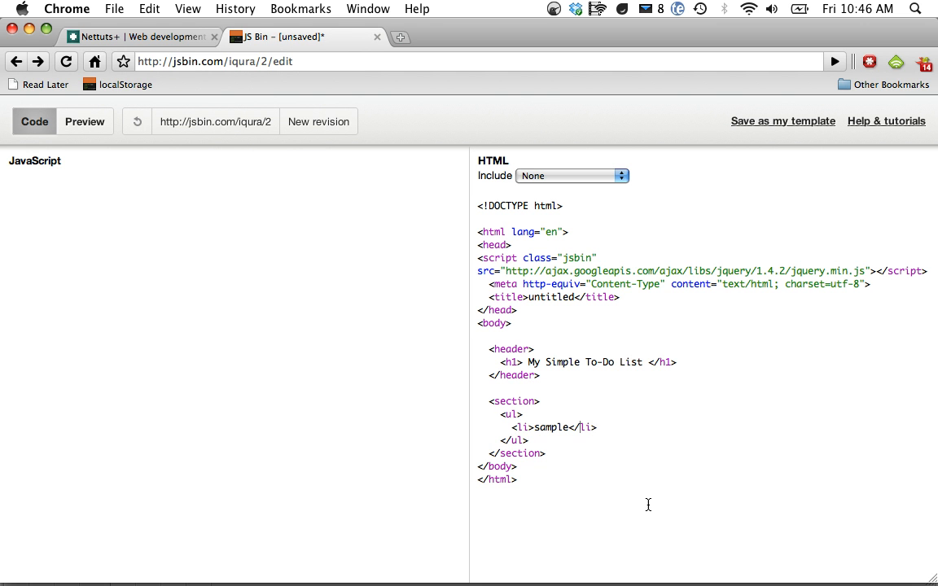
# Check the rendered to-do list page in Preview and return to the code
pyautogui.click(85, 120)
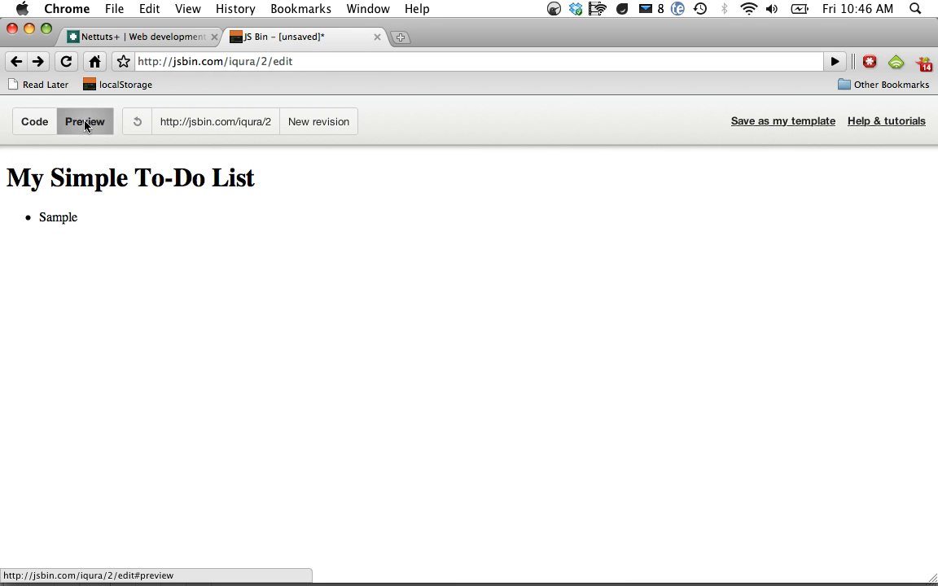
pyautogui.click(34, 121)
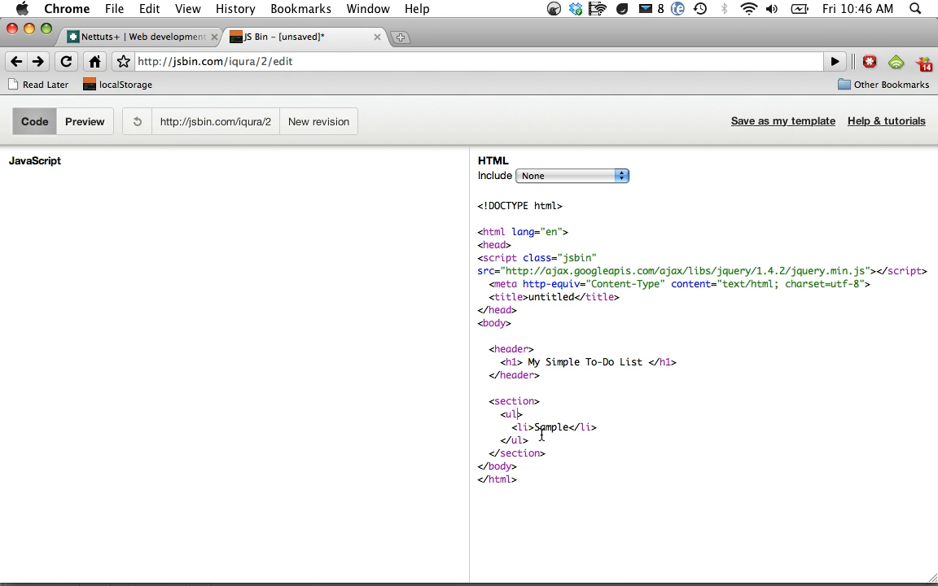
# Add id="edit" and contenteditable="true" to the ul tag
pyautogui.write('id=""')
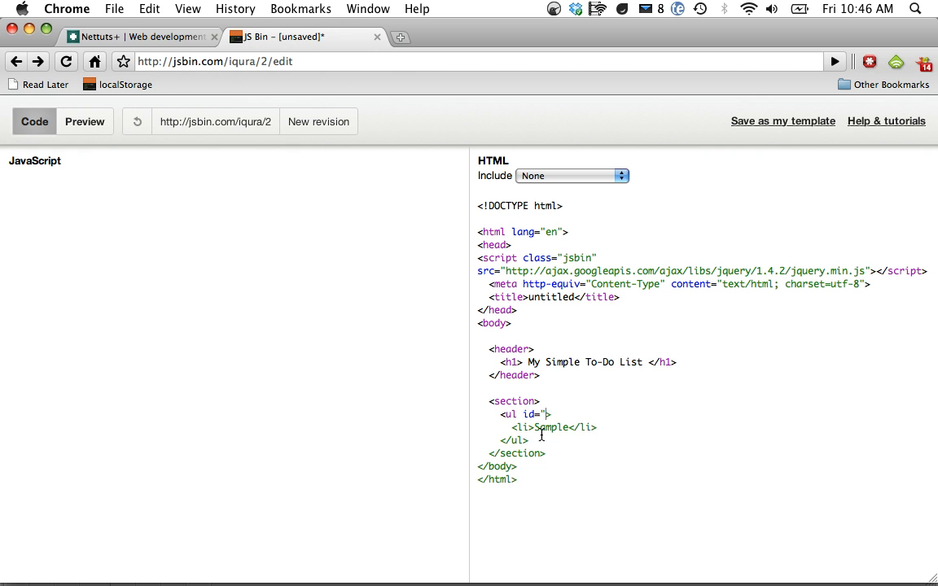
pyautogui.write('edit')
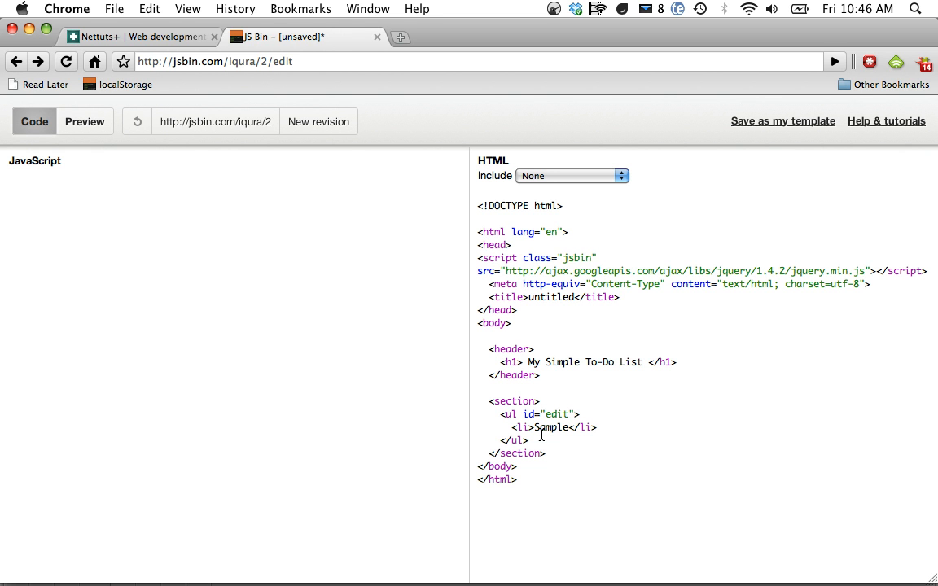
pyautogui.write('contenteditable="true')
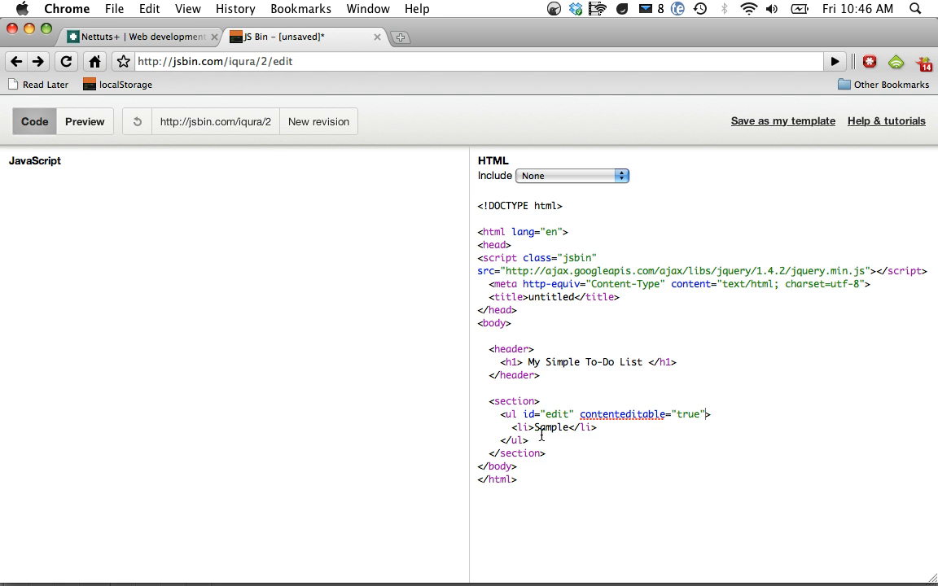
pyautogui.moveTo(104, 160)
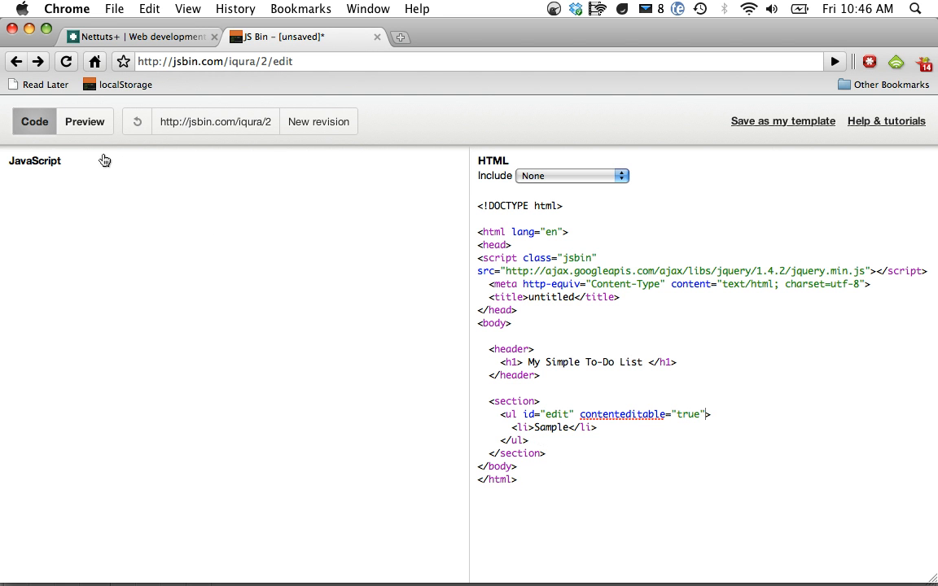
pyautogui.click(85, 121)
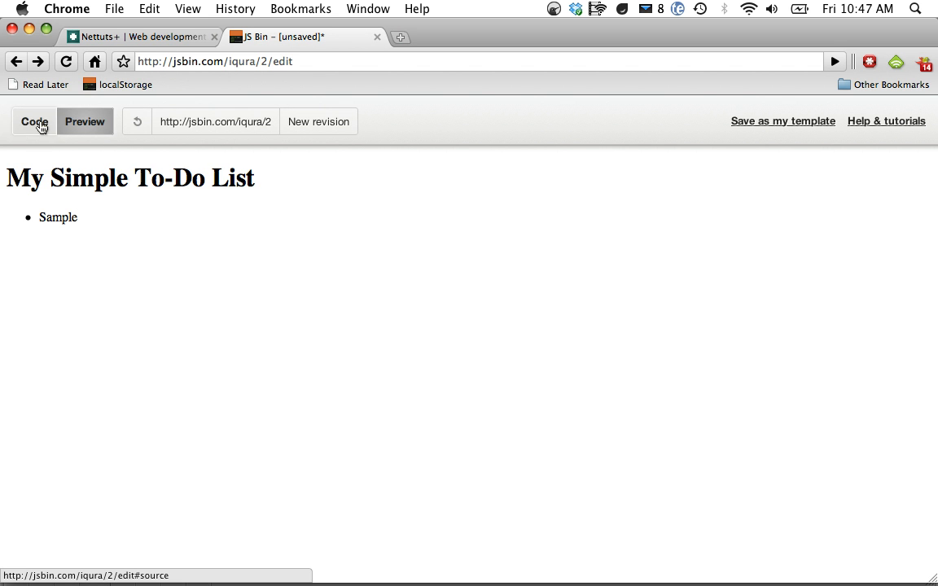
pyautogui.click(34, 121)
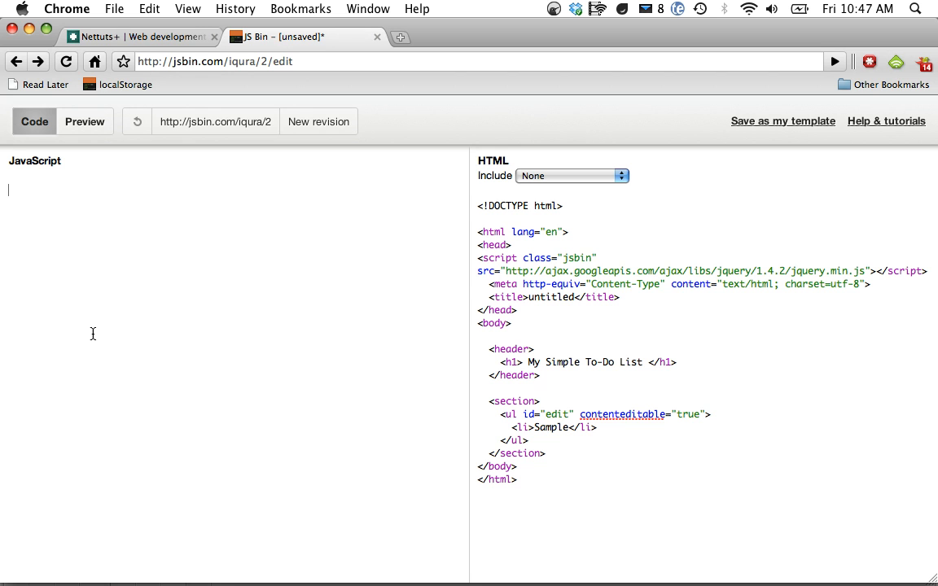
# Start the JavaScript with an empty jQuery wrapper $(function() { });
pyautogui.write('$(function()')
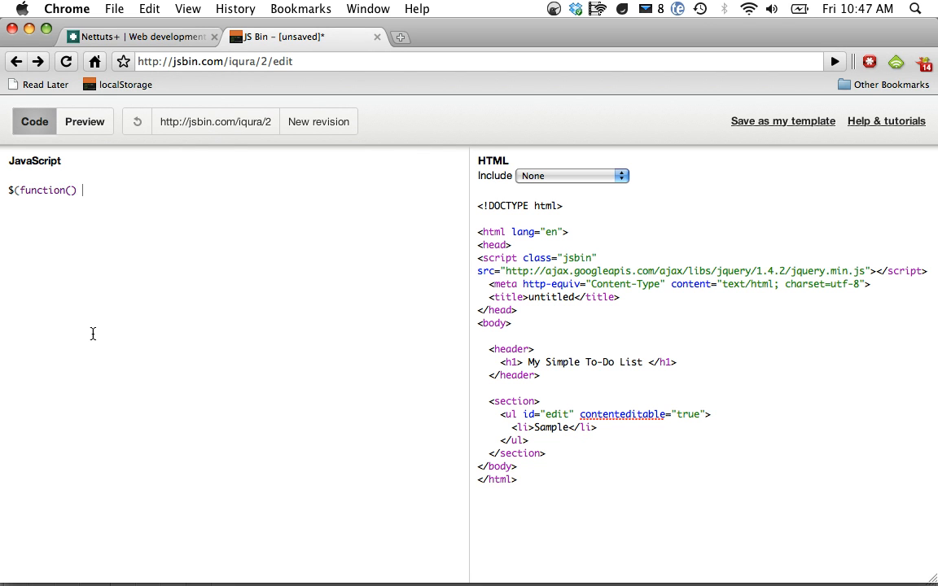
pyautogui.write('{')
pyautogui.write('});')
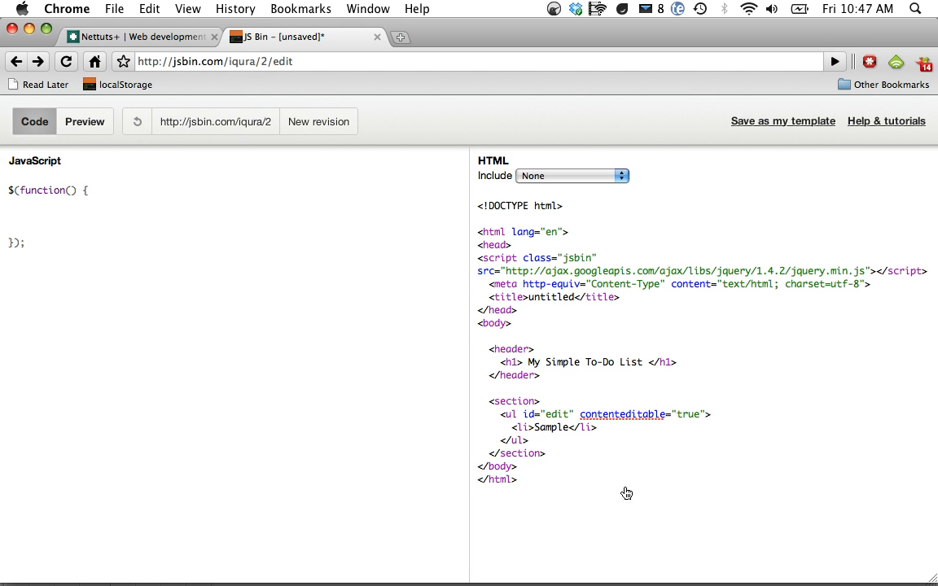
pyautogui.moveTo(556, 433)
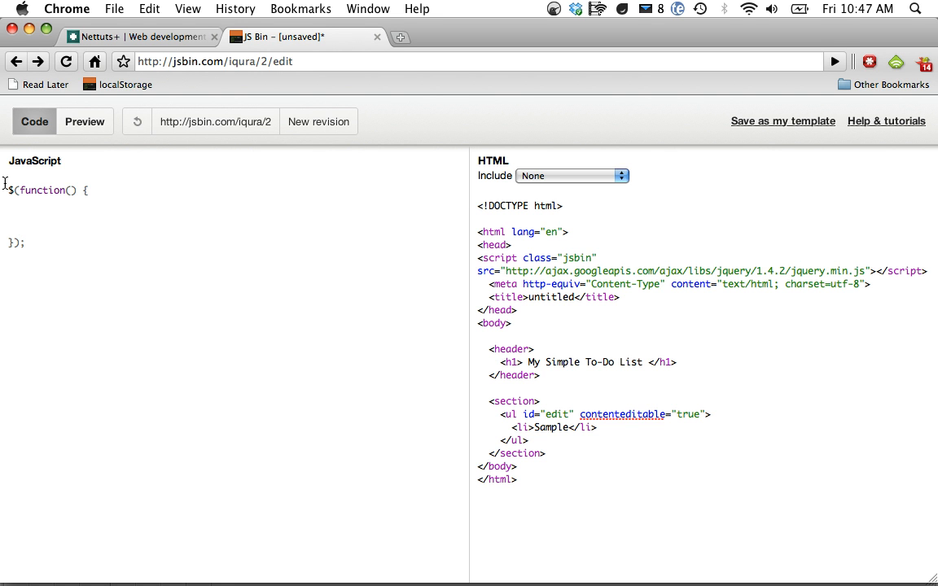
# Declare var edit = document.getElementById('edit');
pyautogui.write('var edit = docuemt')
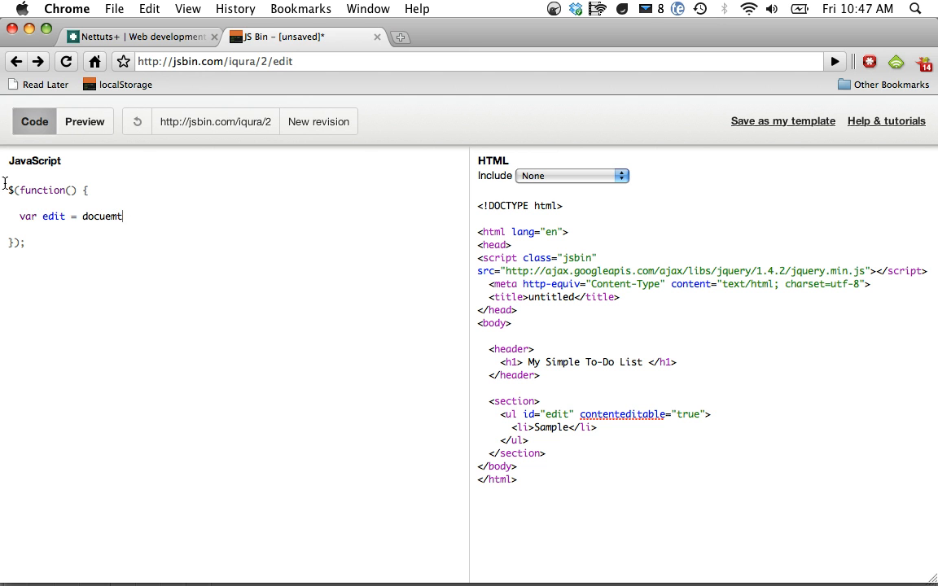
pyautogui.write('document.get')
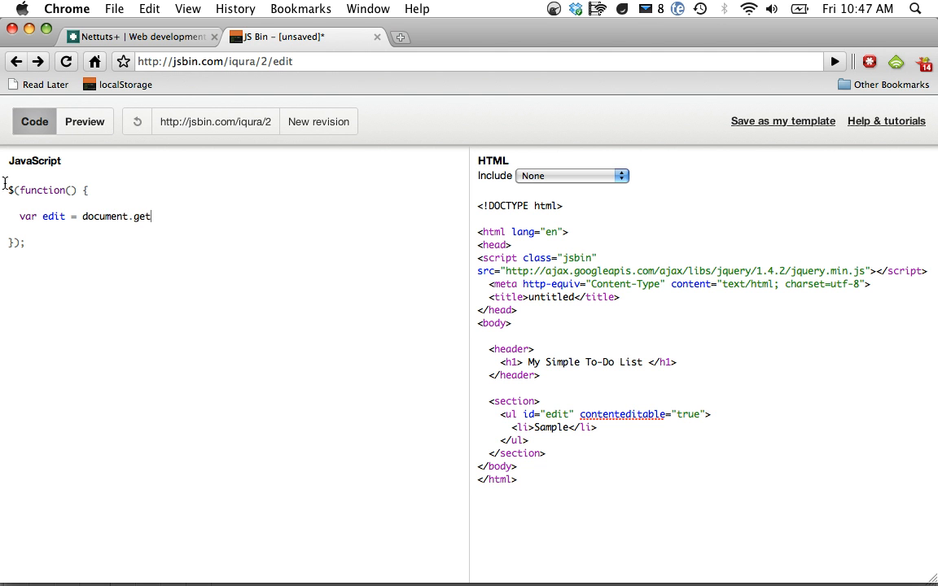
pyautogui.write('ElementBy')
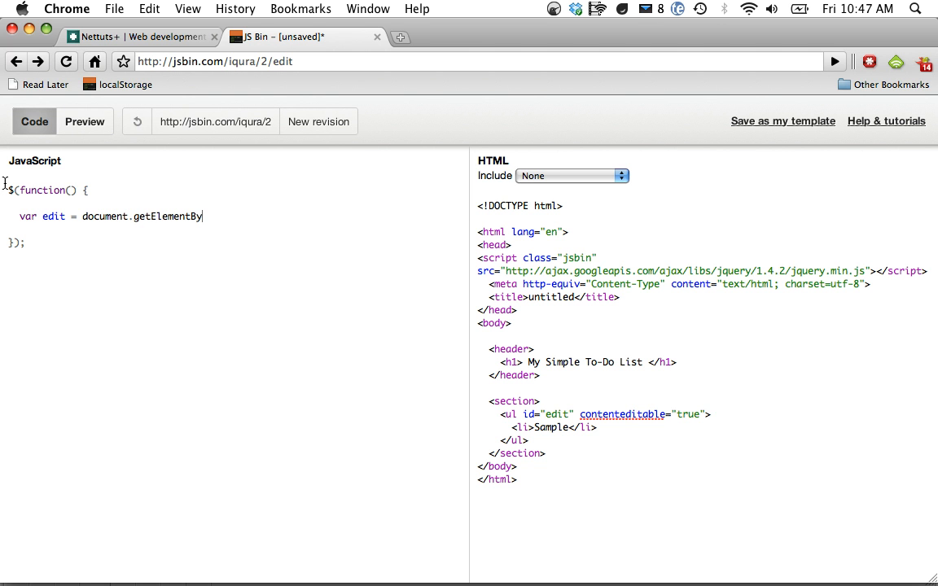
pyautogui.write("Id('edit');")
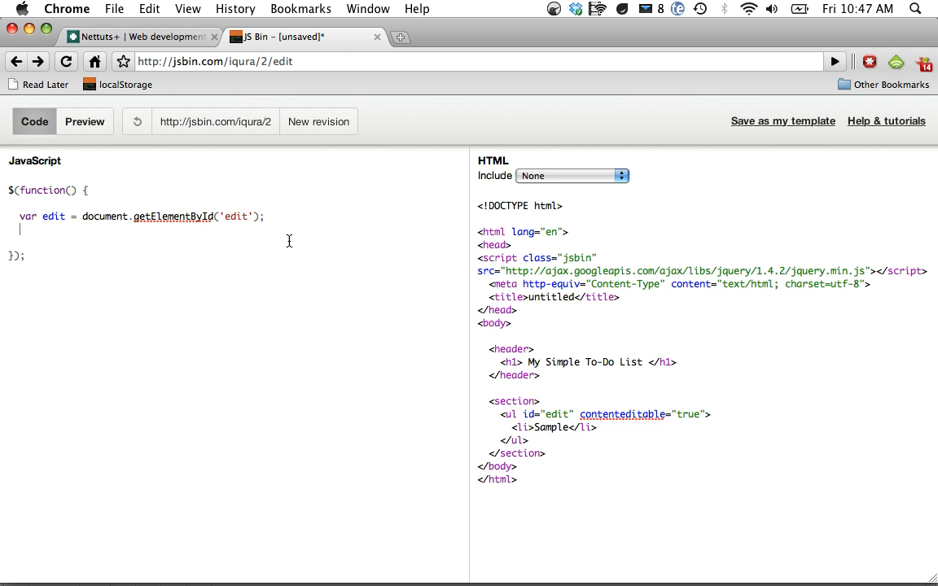
# On $(edit).blur, call localStorage.setItem('todoData', this.innerHTML);
pyautogui.write('$(edit).')
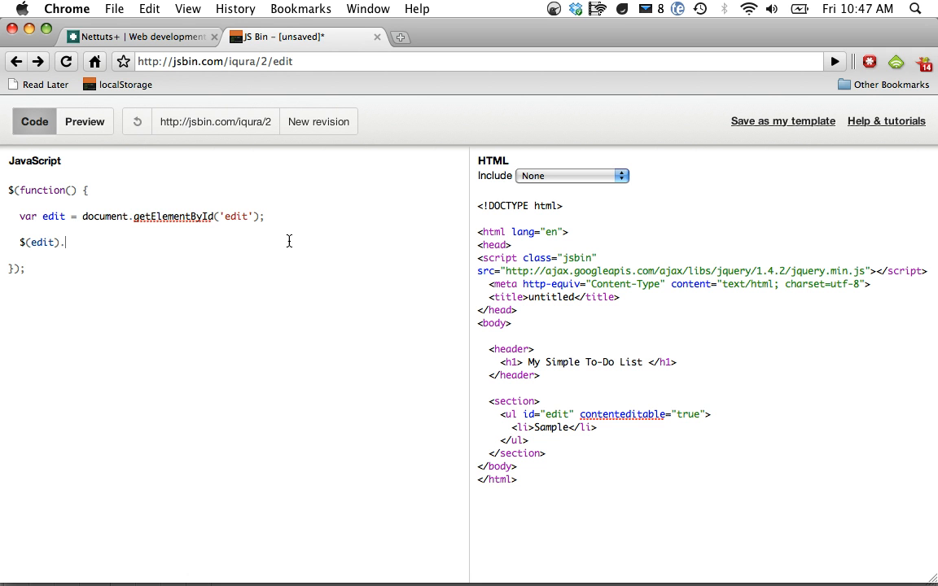
pyautogui.write('blur(function()')
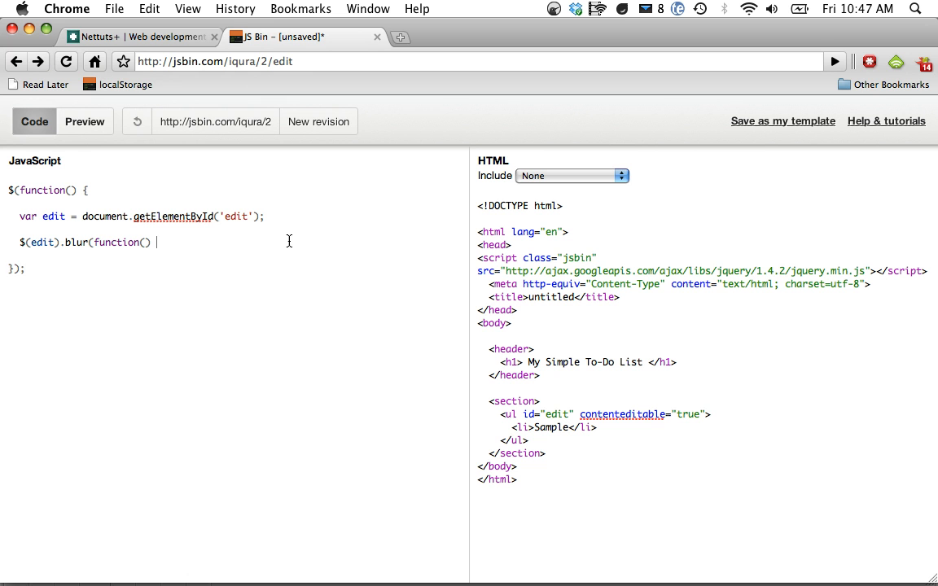
pyautogui.write('{')
pyautogui.write('});')
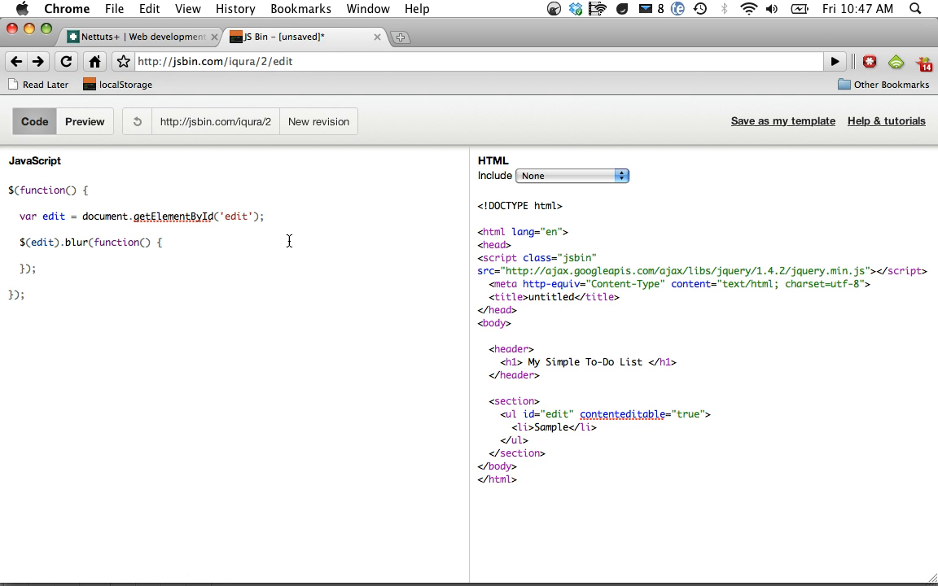
pyautogui.write('if')
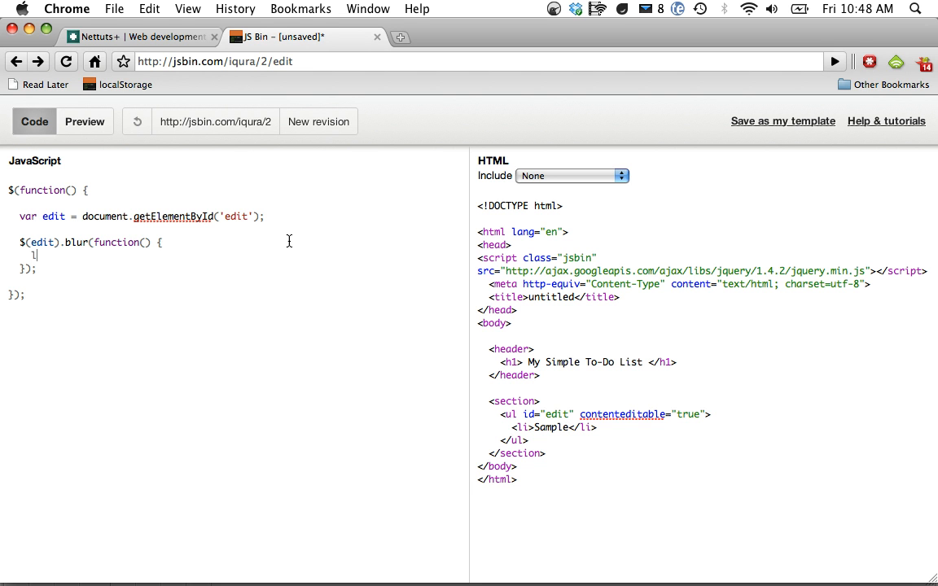
pyautogui.write('ocalStorage')
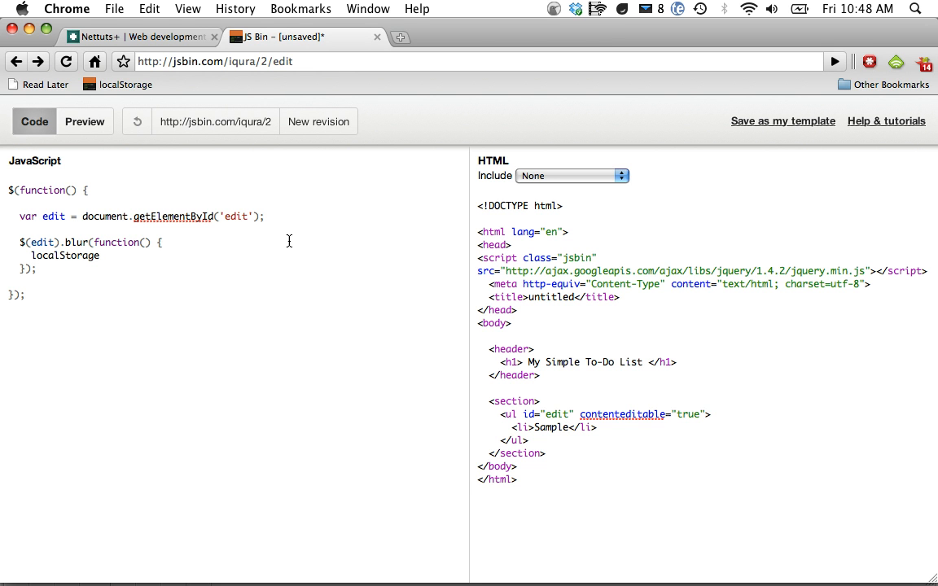
pyautogui.write('.')
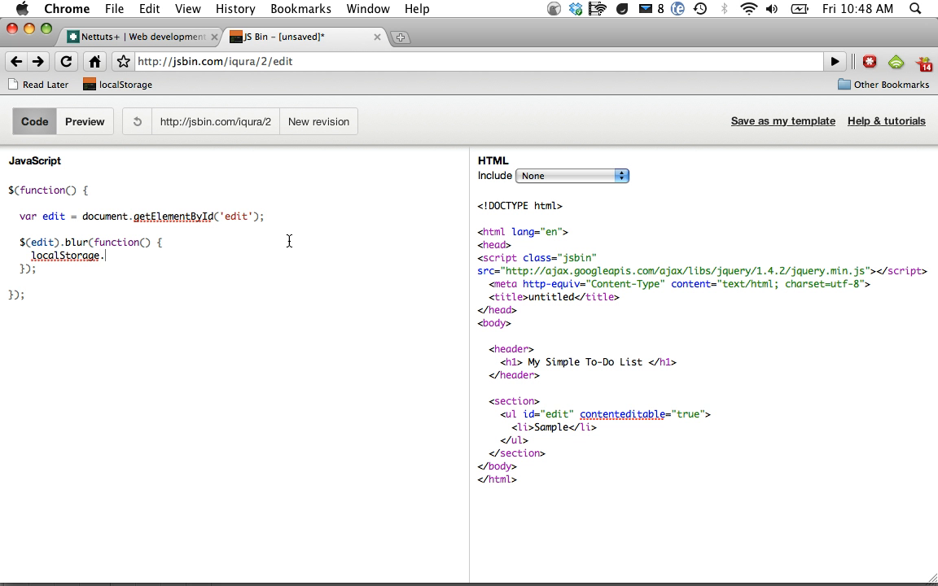
pyautogui.write('setItem')
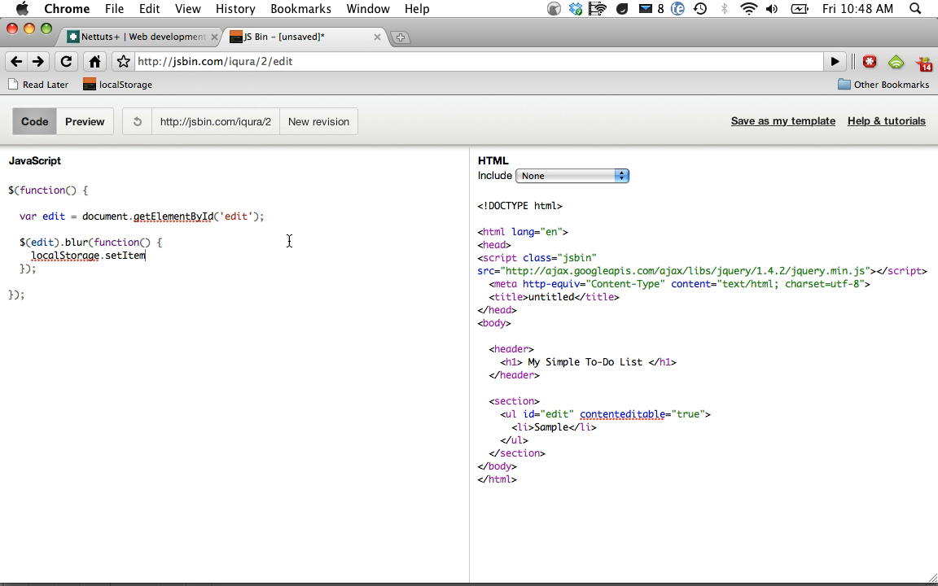
pyautogui.write("('todoData', this.")
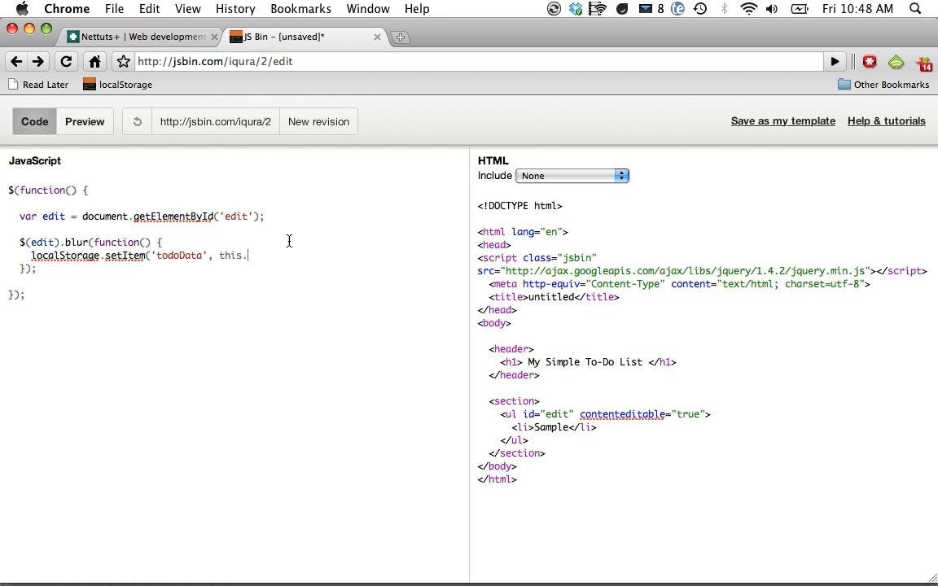
pyautogui.write('innerHTML);')
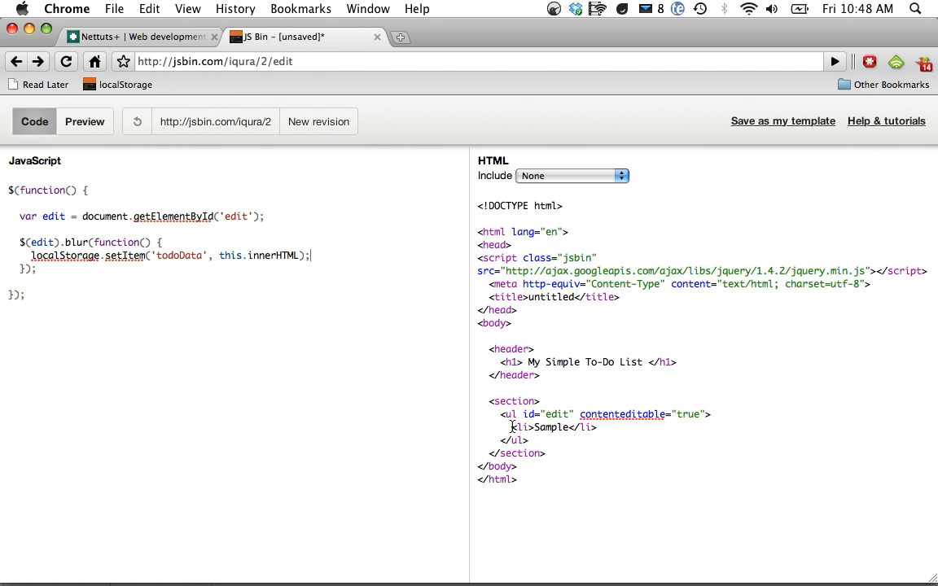
pyautogui.moveTo(276, 231)
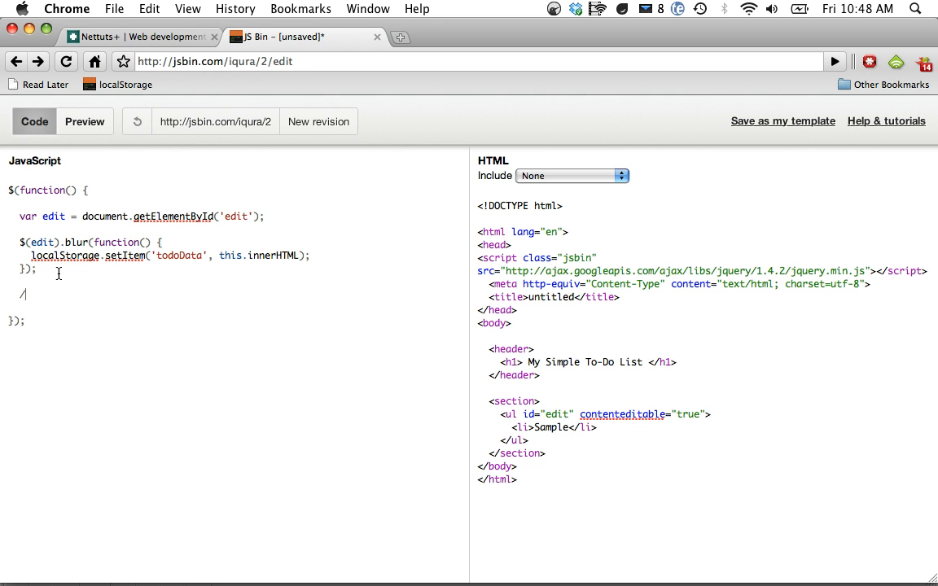
# Add a '// when the page loads' comment and an if (localStorage.getItem('todoData')) check
pyautogui.write('/ when the page loads')
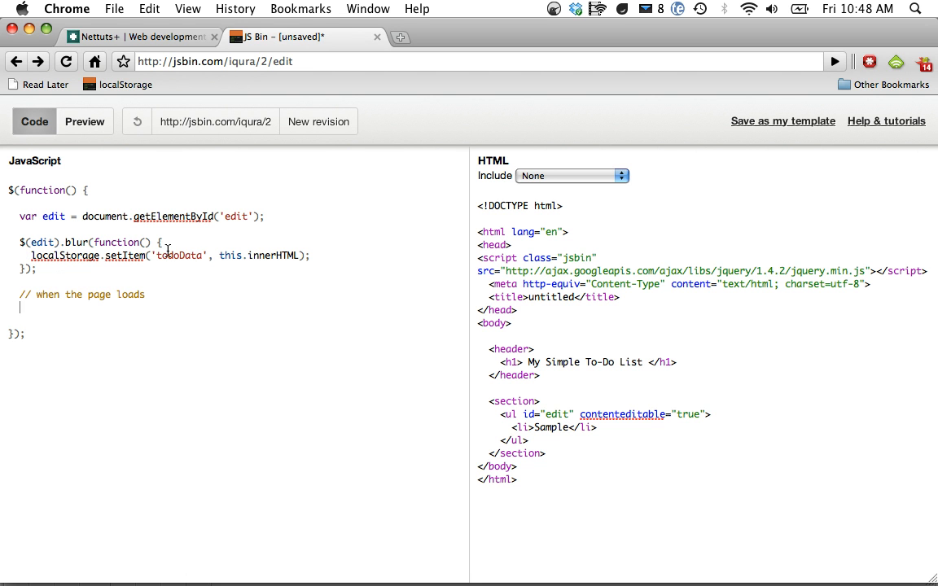
pyautogui.doubleClick(176, 255)
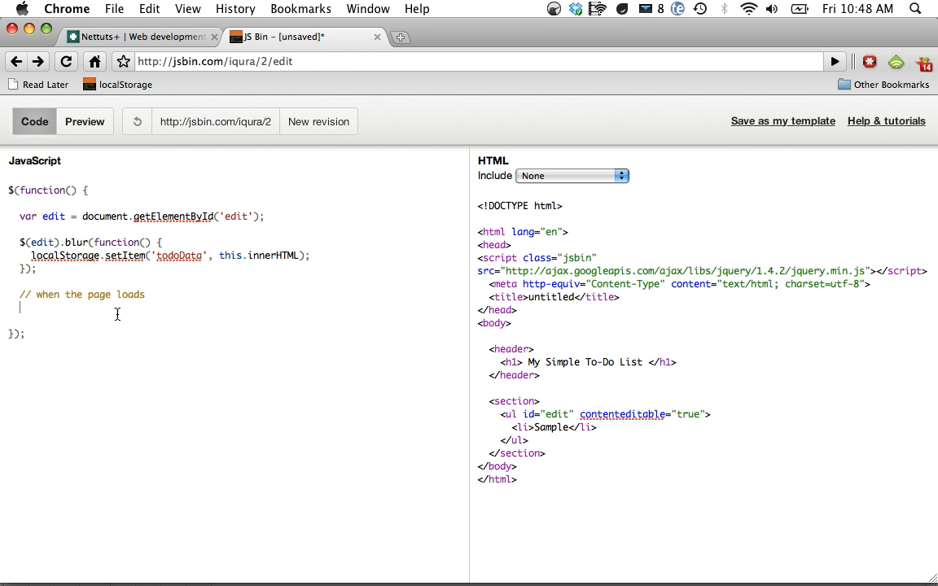
pyautogui.write('if ( localStorage.getItem')
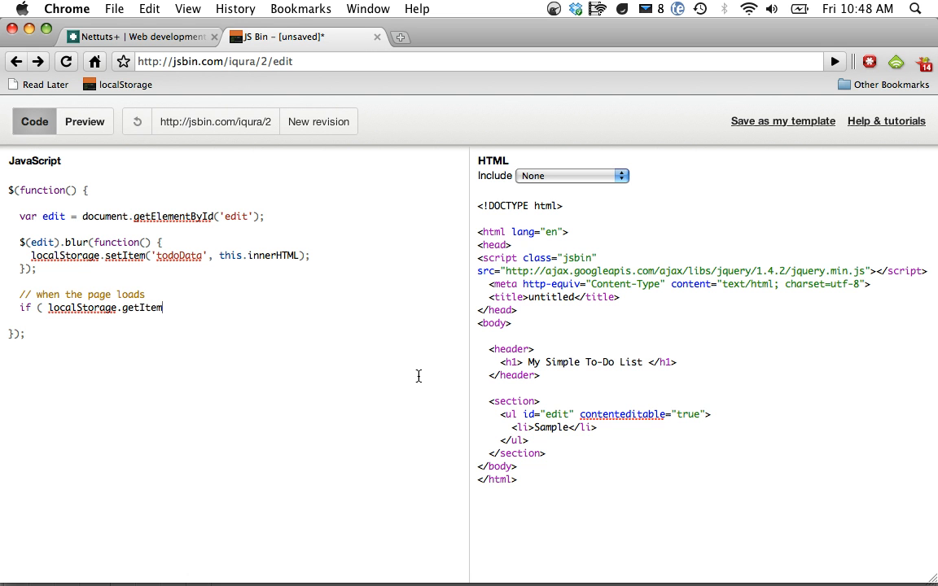
pyautogui.write("('toD")
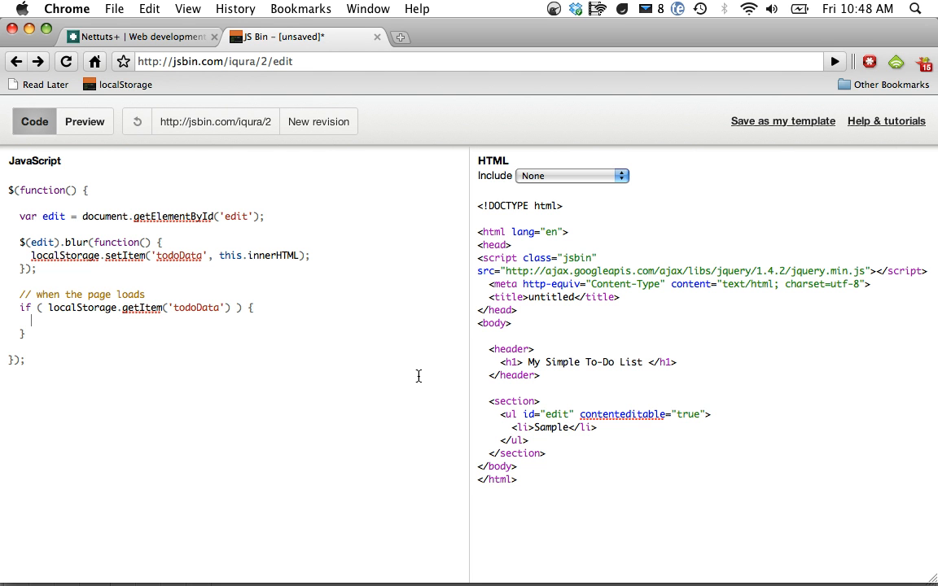
# Inside the if, set edit.innerHTML = localStorage.getItem('todoData');
pyautogui.write('edit.innerHTML =')
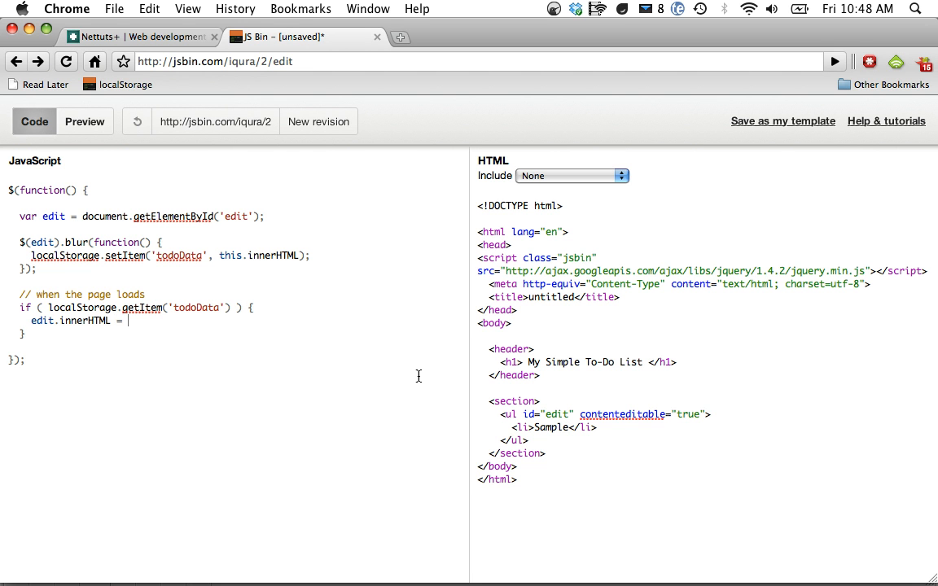
pyautogui.write('localStr')
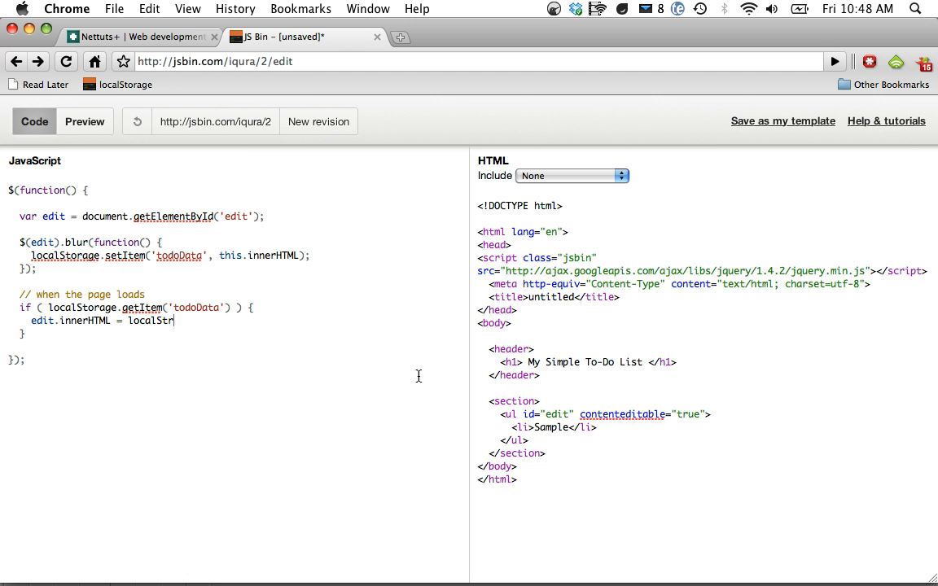
pyautogui.write('age.getItem')
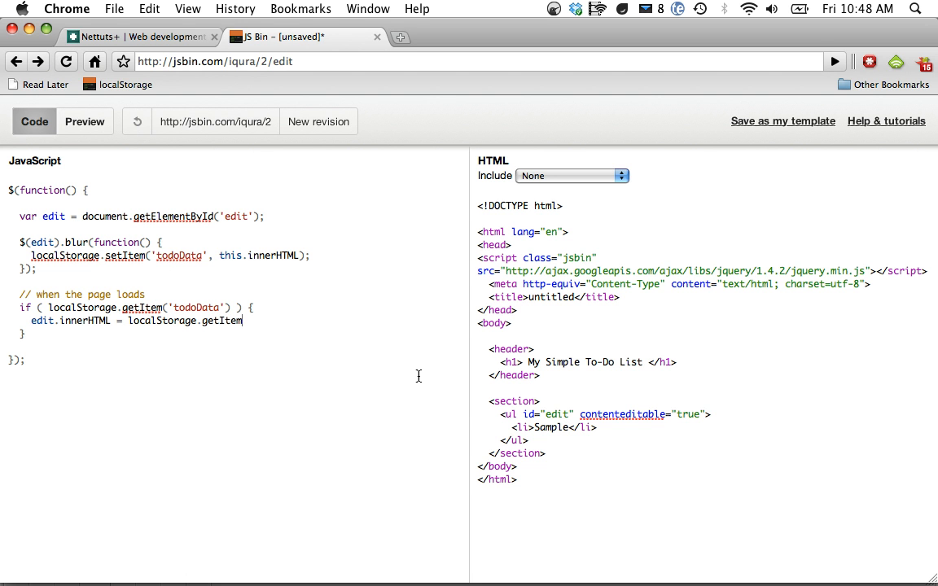
pyautogui.write("('todoDat")
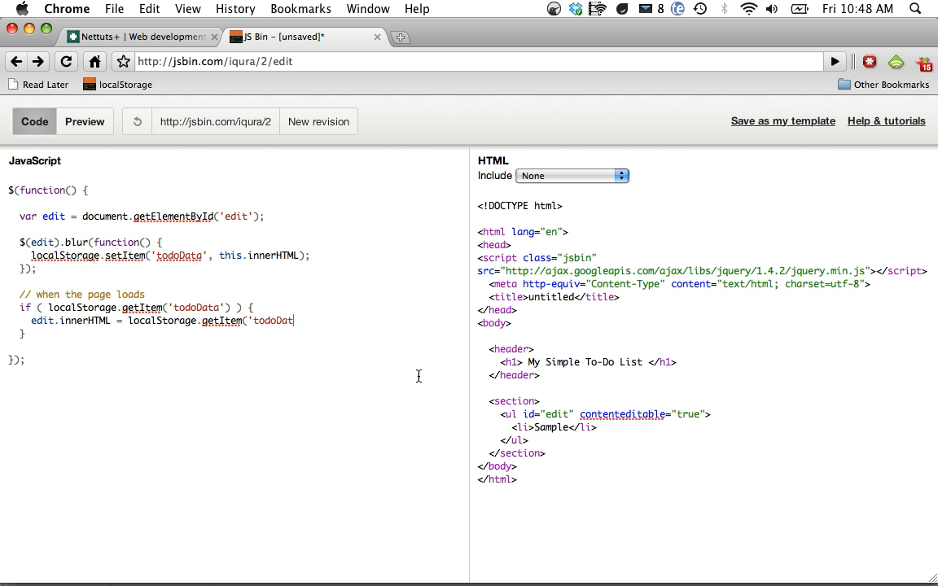
pyautogui.write("a');")
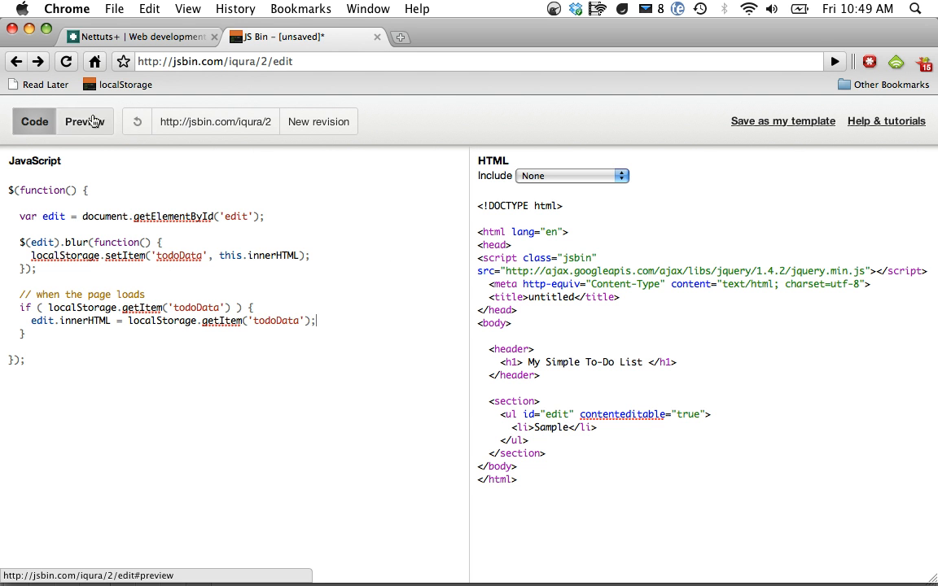
# Clear the 'Sample' li, then in Preview type four items including 'brush teeth' and 'go to mall'
pyautogui.click(34, 121)
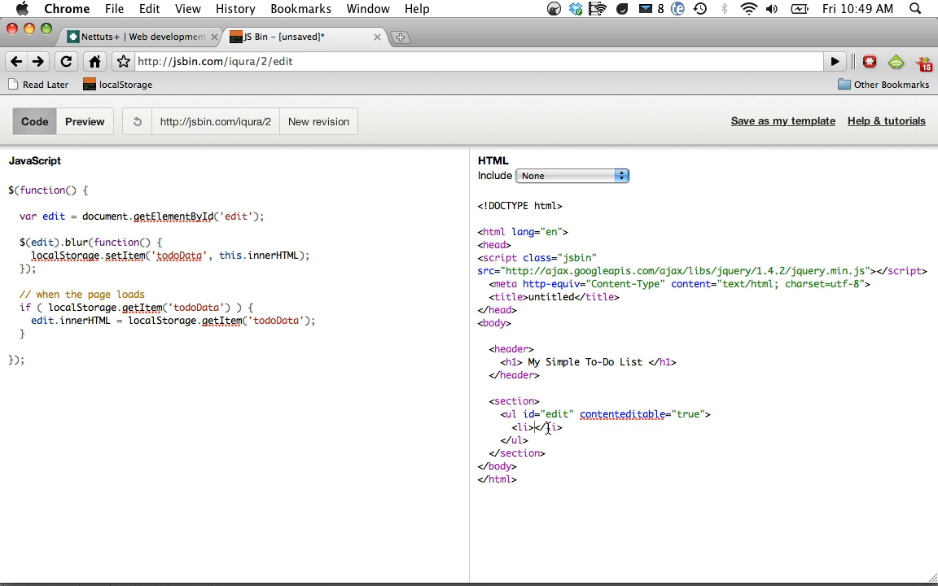
pyautogui.click(85, 121)
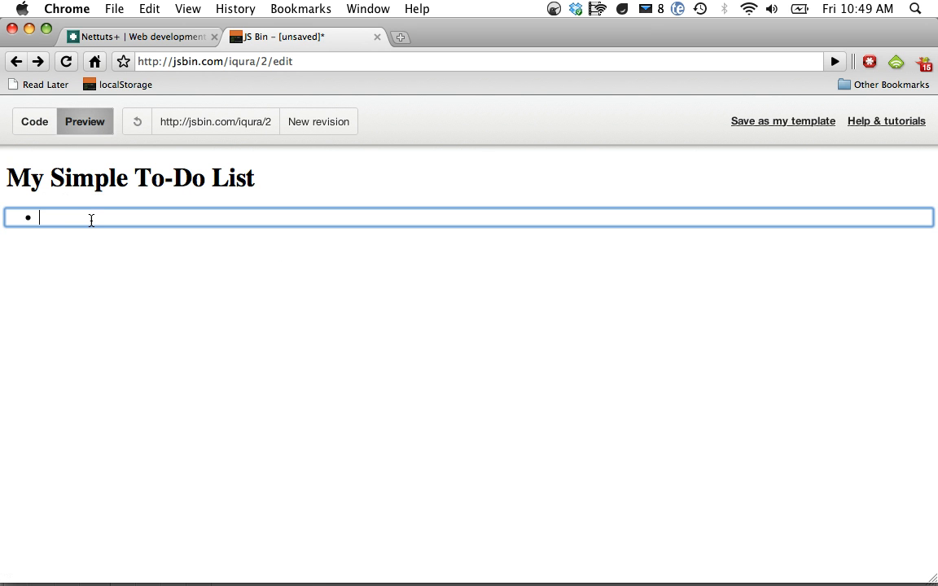
pyautogui.write('to')
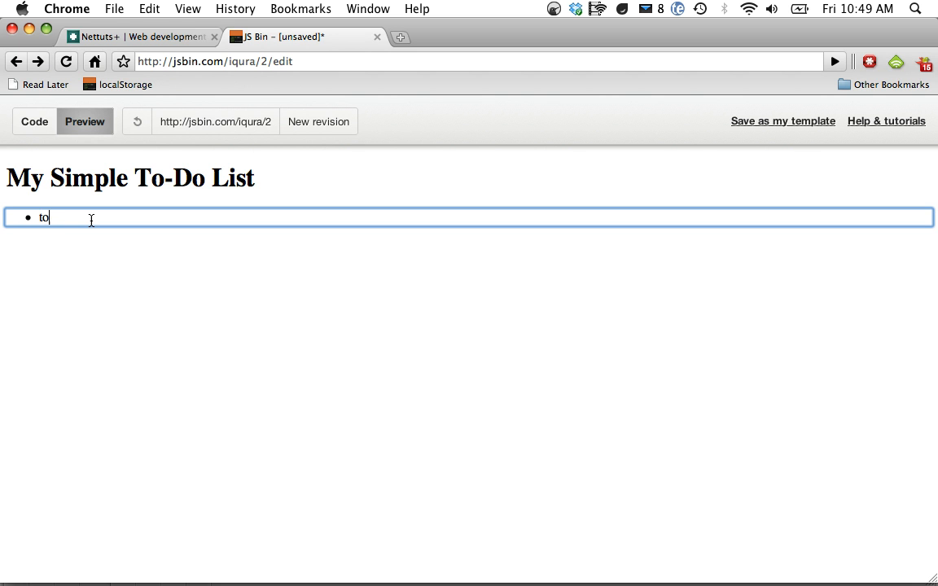
pyautogui.write('rush teeth')
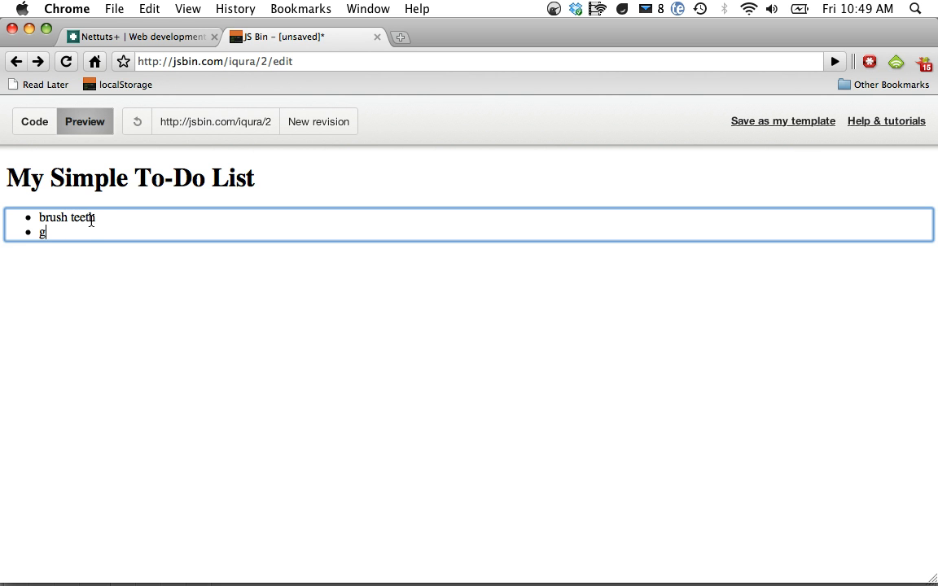
pyautogui.write('o to mall')
pyautogui.write('fight in co')
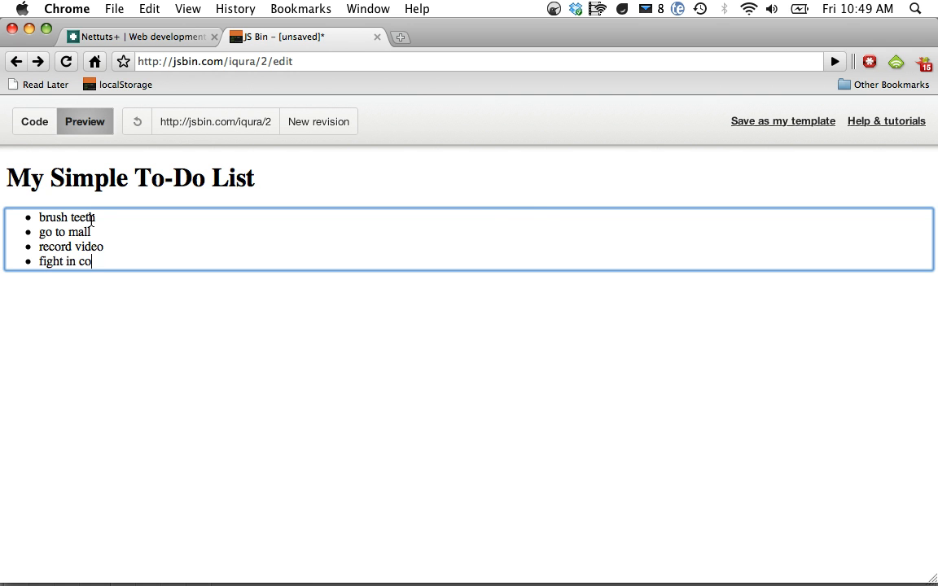
pyautogui.click(34, 121)
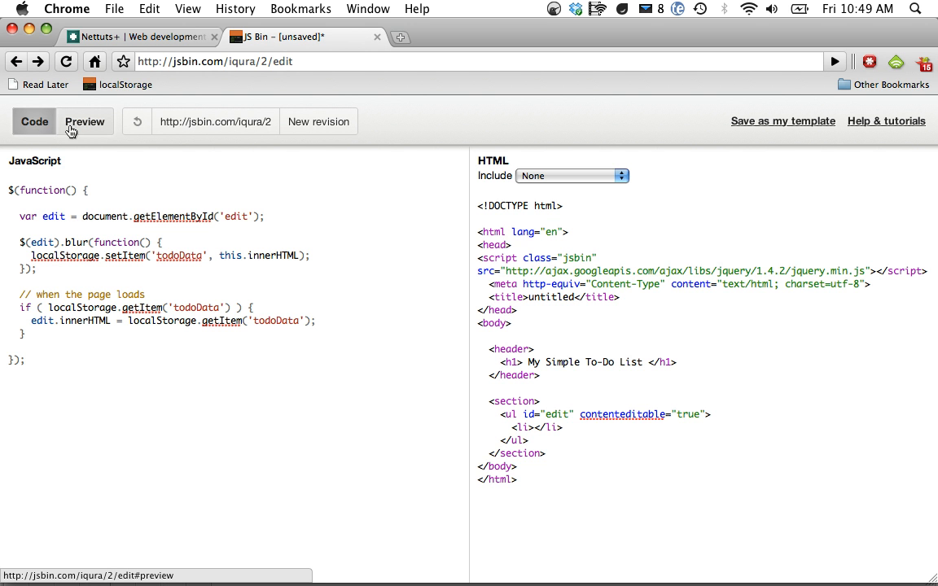
pyautogui.click(85, 120)
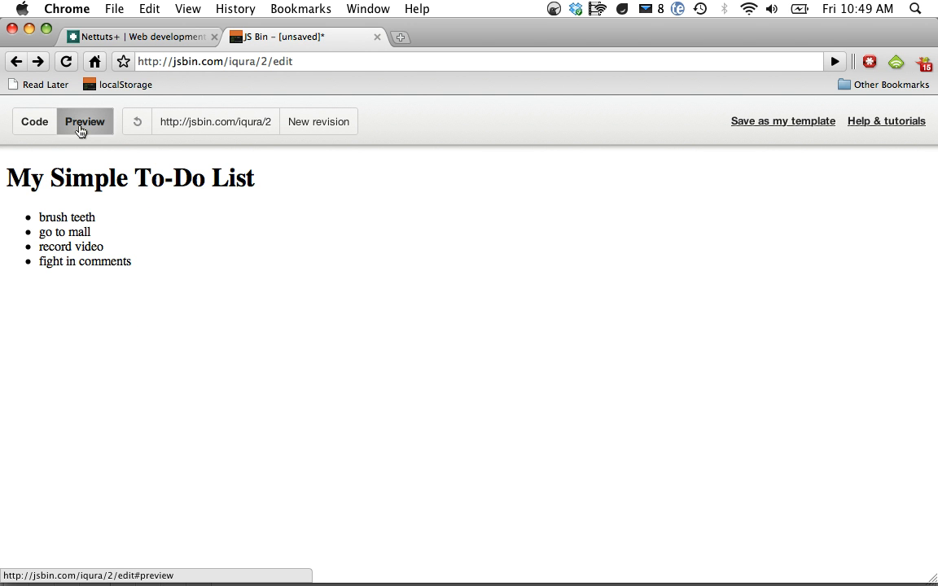
pyautogui.click(34, 120)
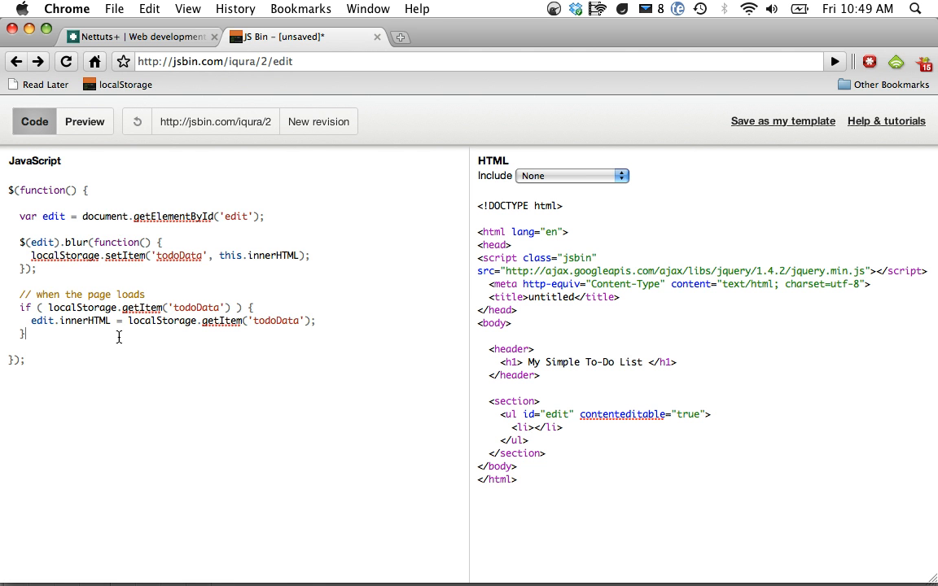
pyautogui.click(84, 120)
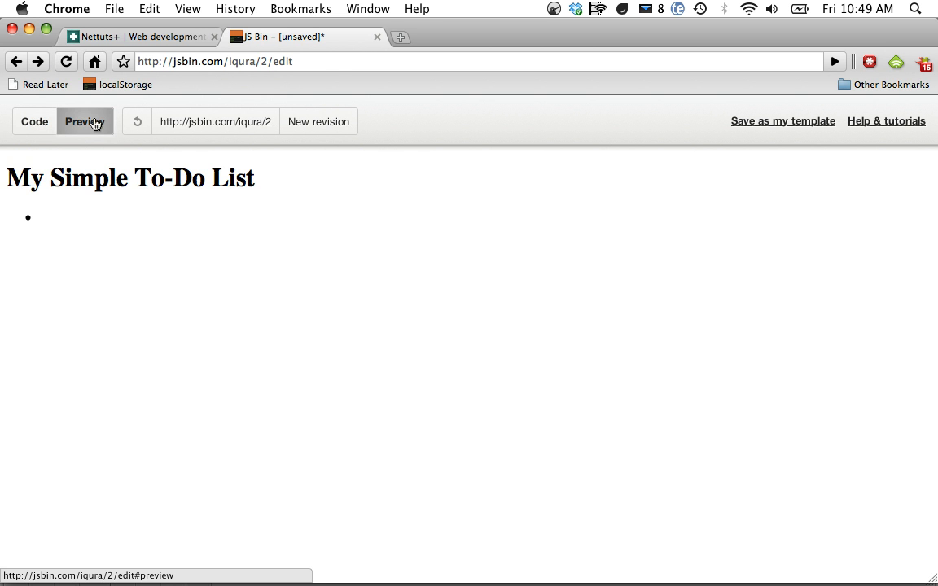
pyautogui.click(34, 120)
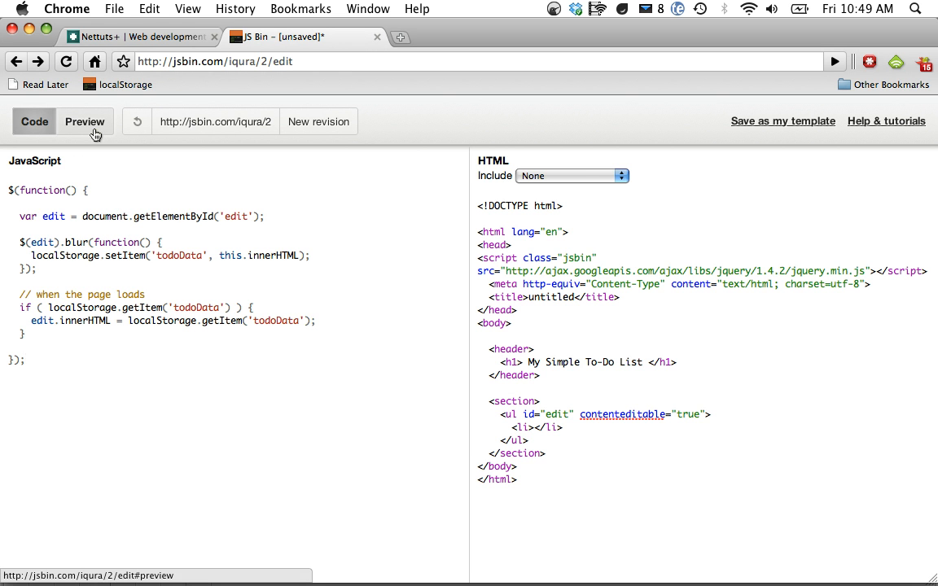
pyautogui.moveTo(85, 122)
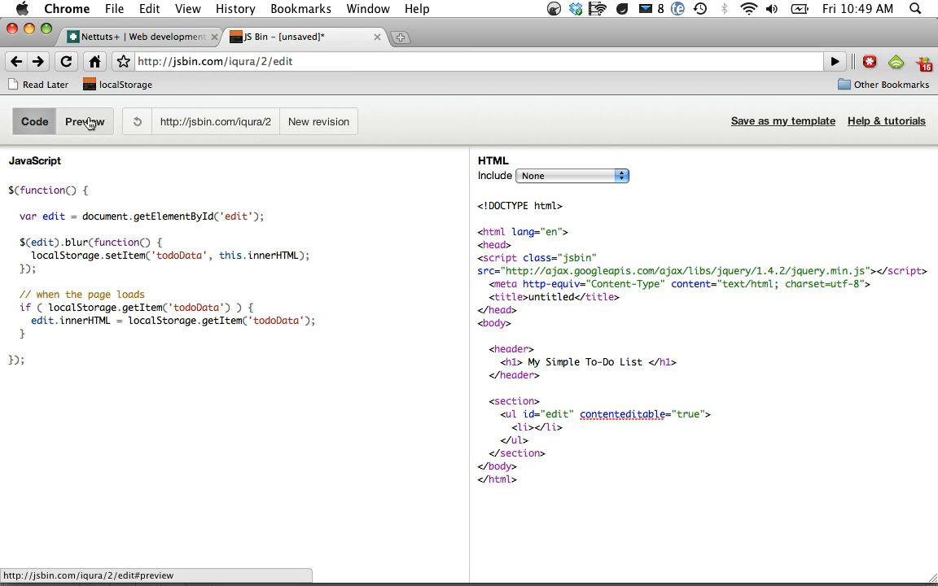
pyautogui.click(85, 120)
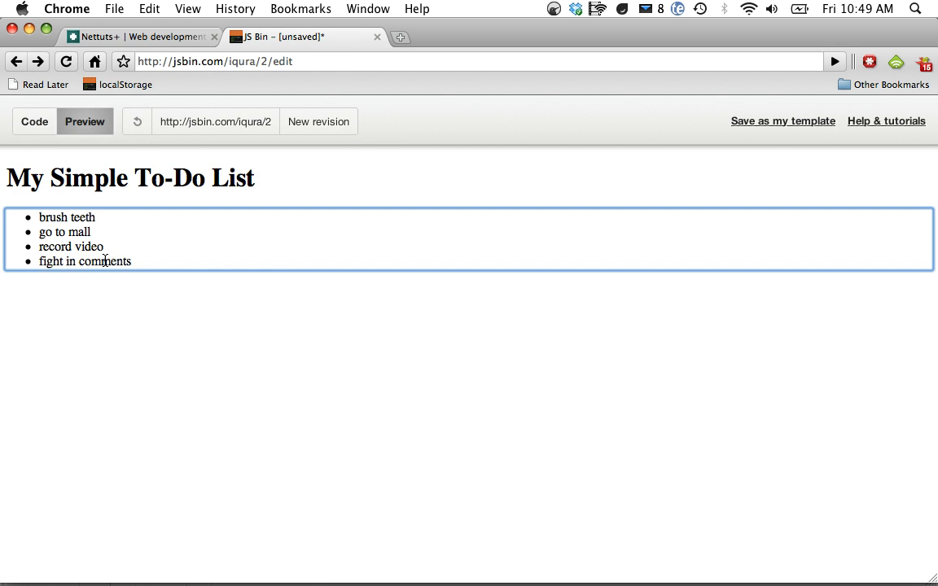
pyautogui.click(34, 121)
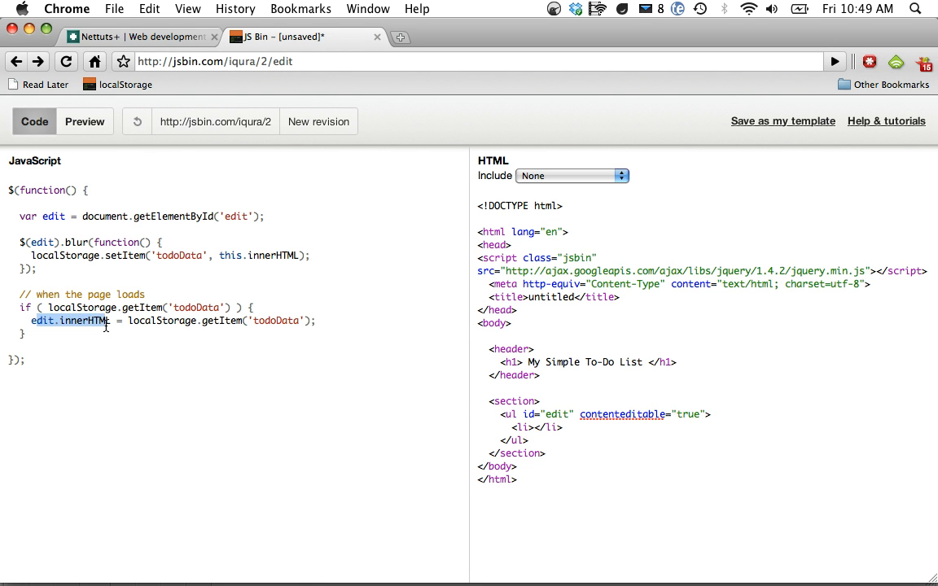
# In Preview rewrite the list to 'Go to mall' and 'Go to movie', then reopen Preview to confirm they persist
pyautogui.click(84, 121)
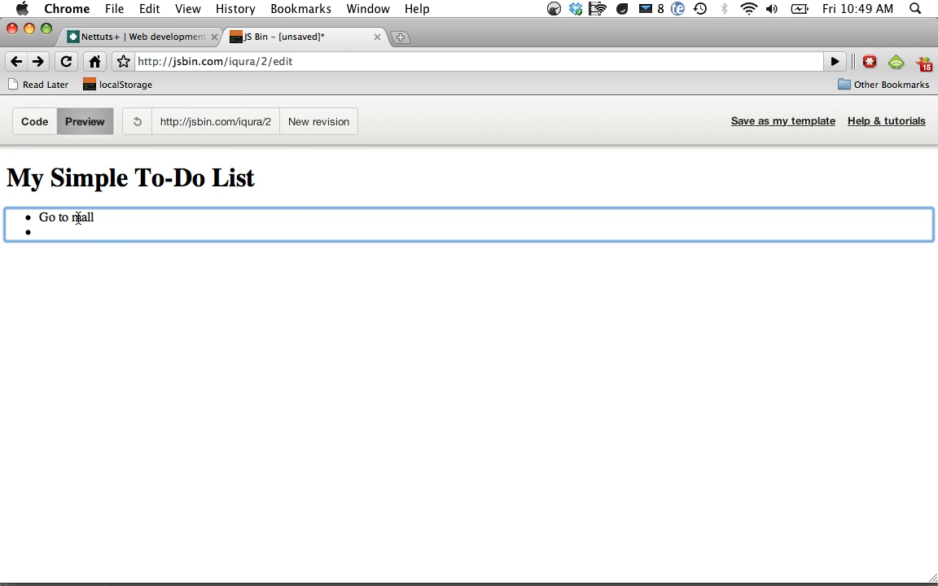
pyautogui.click(34, 121)
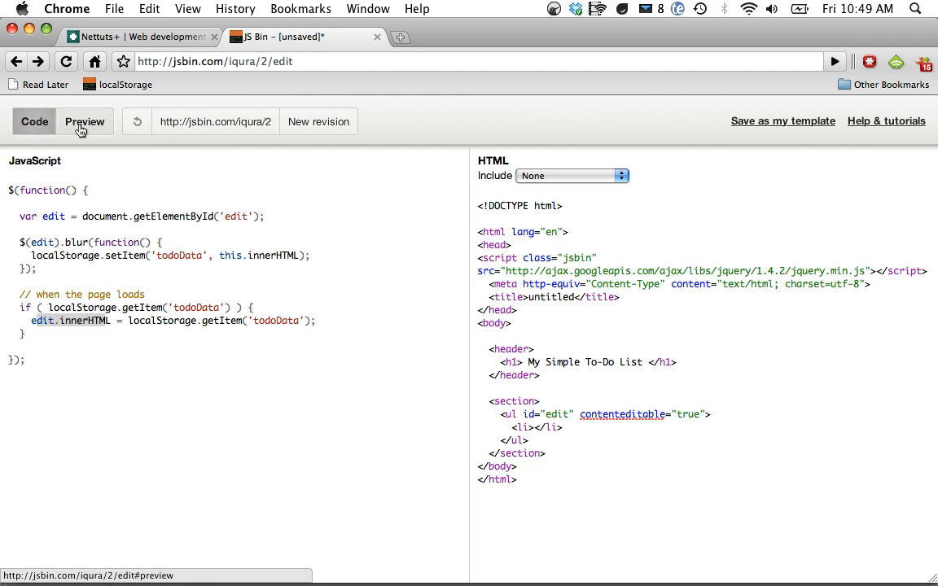
pyautogui.click(84, 120)
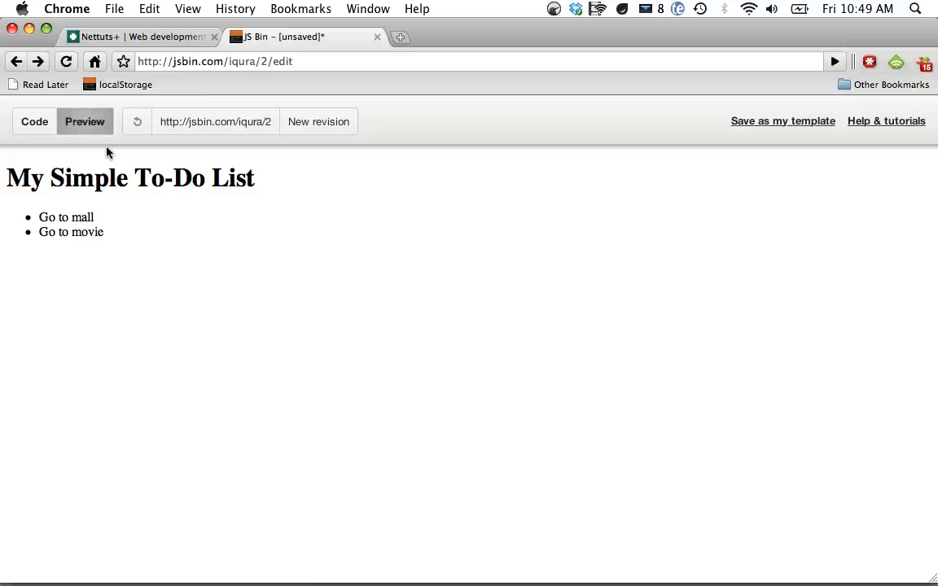
pyautogui.moveTo(47, 124)
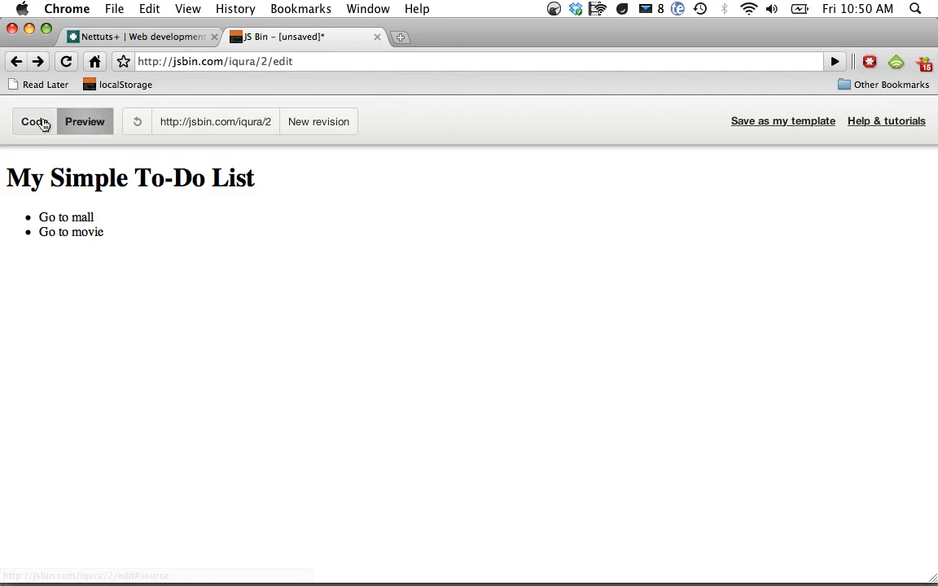